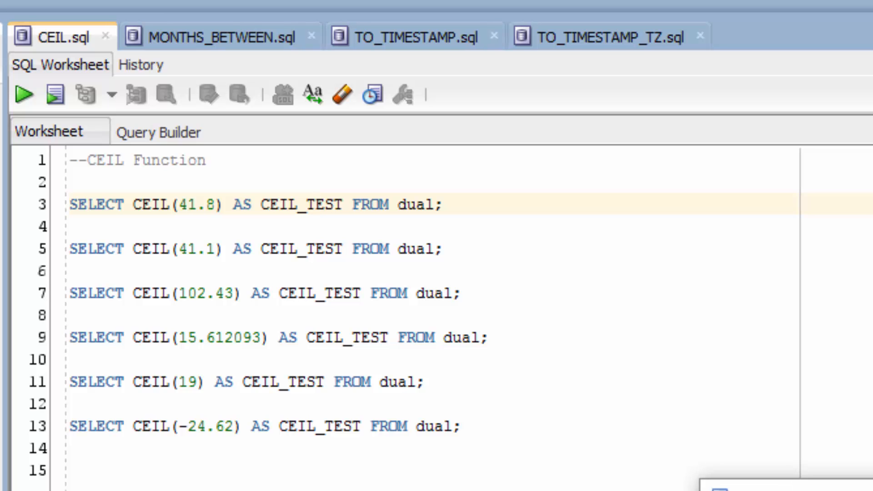
# Place the caret on the first query, SELECT CEIL(41.8), in CEIL.sql
pyautogui.click(21, 94)
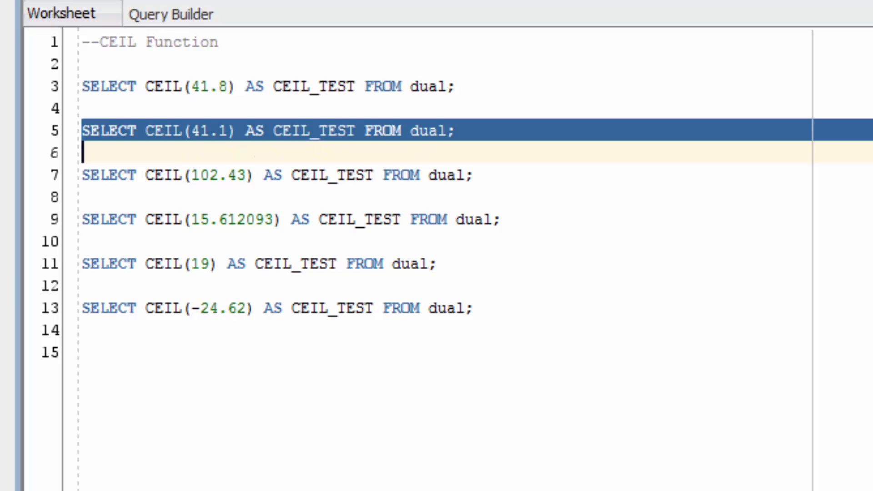
# Execute SELECT CEIL(41.1) with F9 to open the query results area
pyautogui.press('F9')
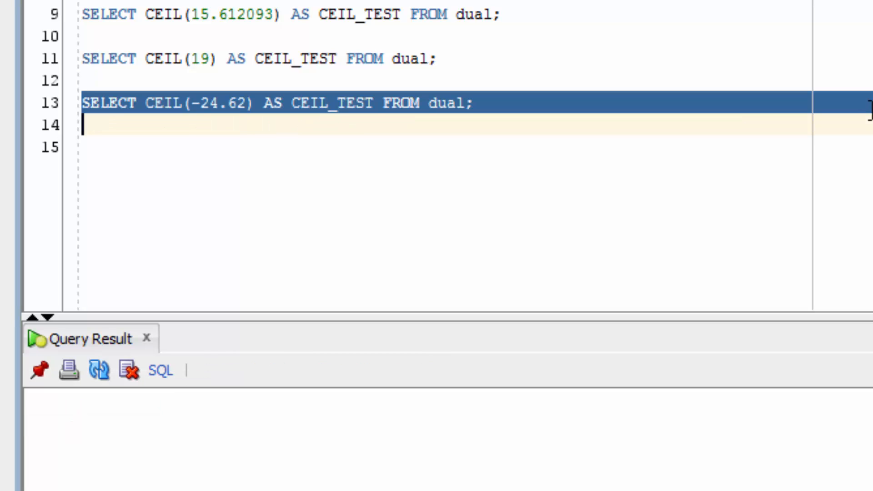
# Execute SELECT CEIL(-24.62) with F9, returning CEIL_TEST = -24
pyautogui.press('F9')
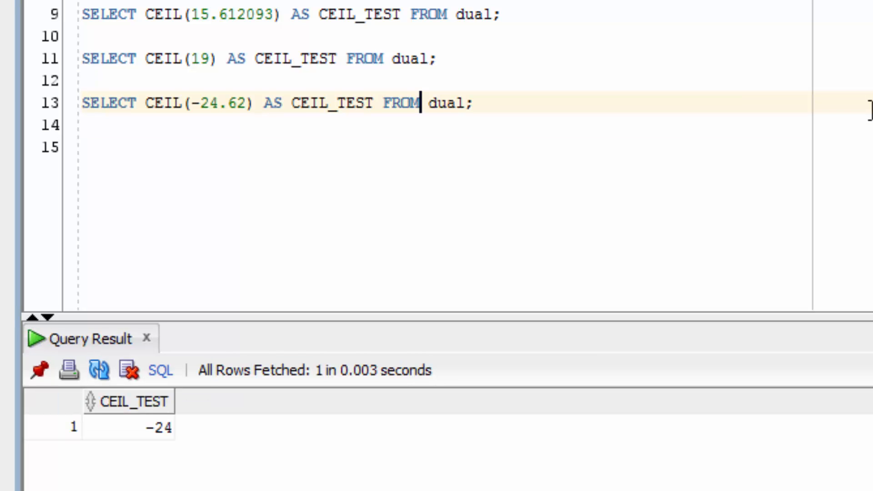